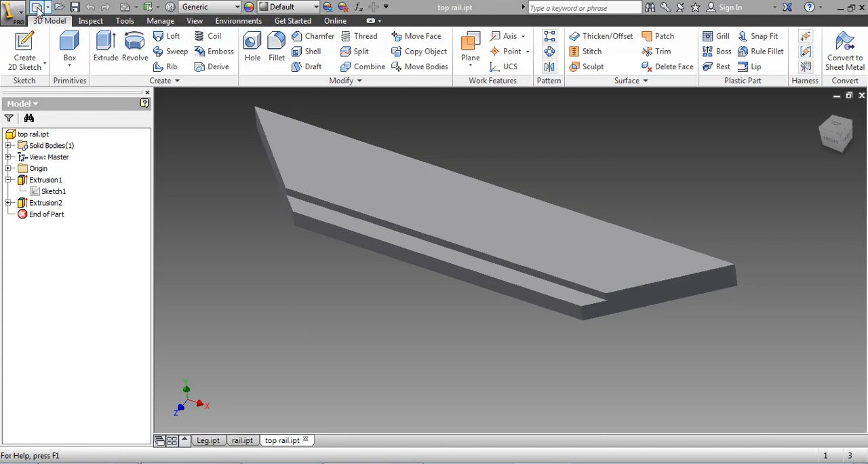
# - Start a new assembly and choose top rail.ipt from the End Table folder to place
pyautogui.click(39, 7)
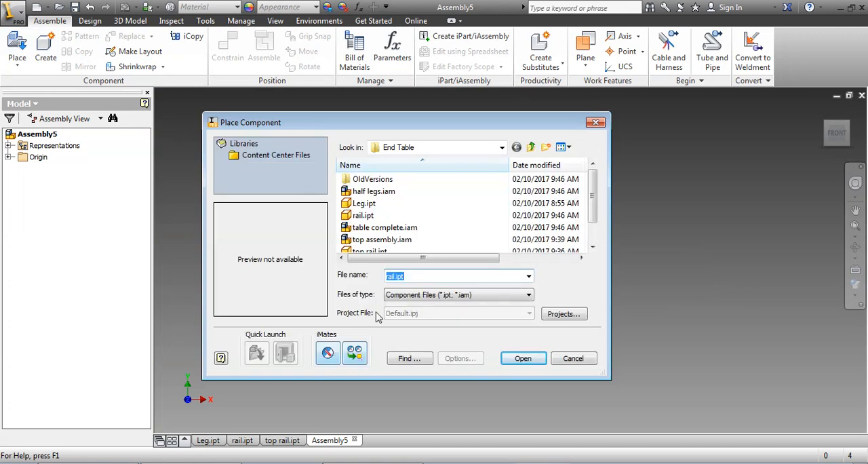
pyautogui.scroll(-3)
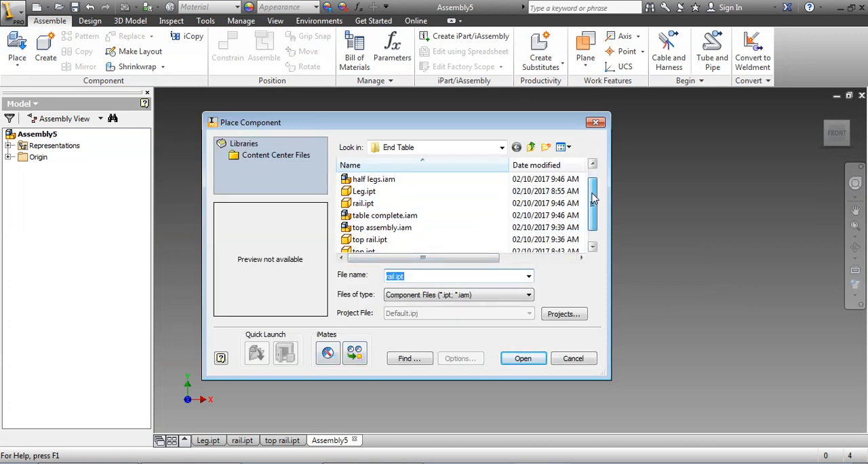
pyautogui.click(369, 228)
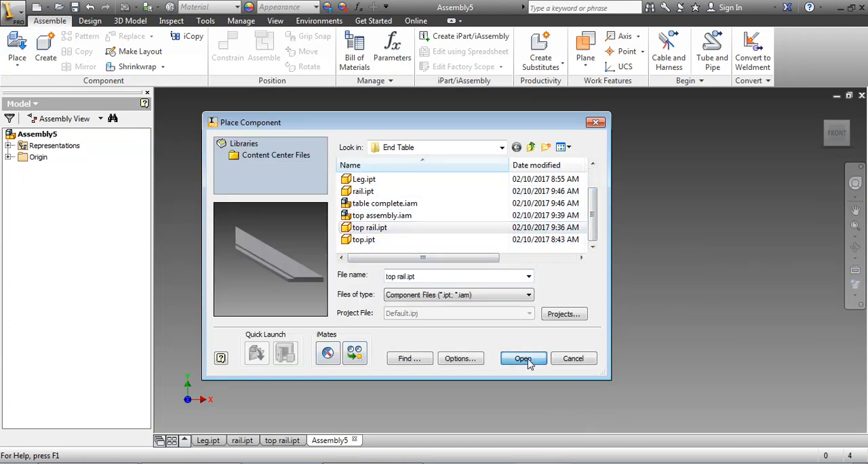
pyautogui.click(522, 358)
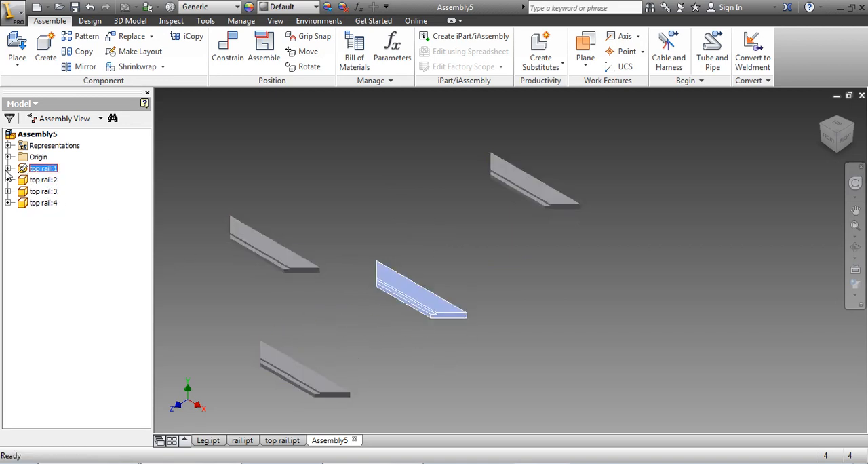
# - Toggle the Grounded setting on top rail:1 and show its origin planes in the browser
pyautogui.click(8, 168)
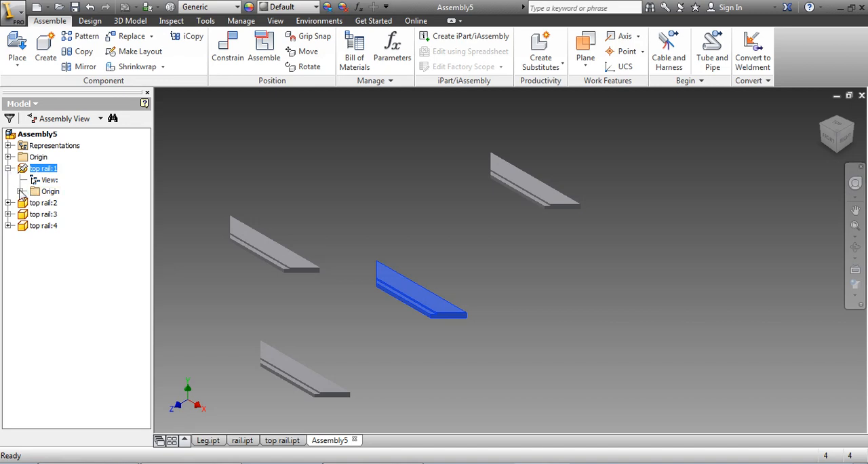
pyautogui.click(20, 190)
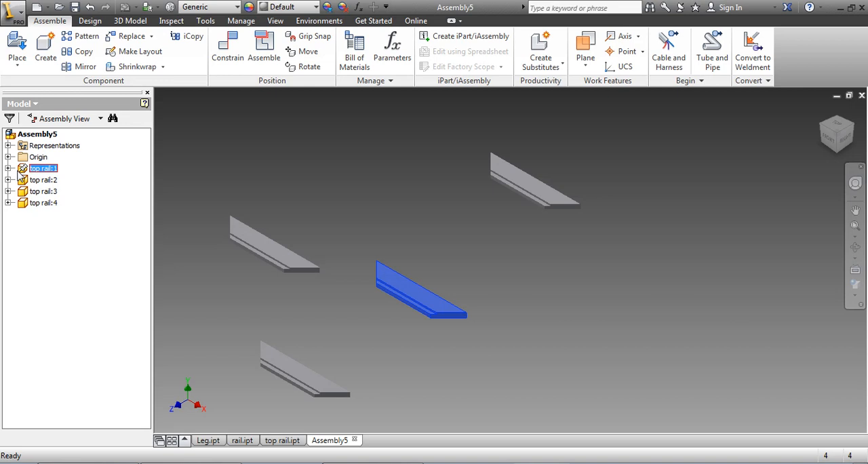
pyautogui.rightClick(43, 167)
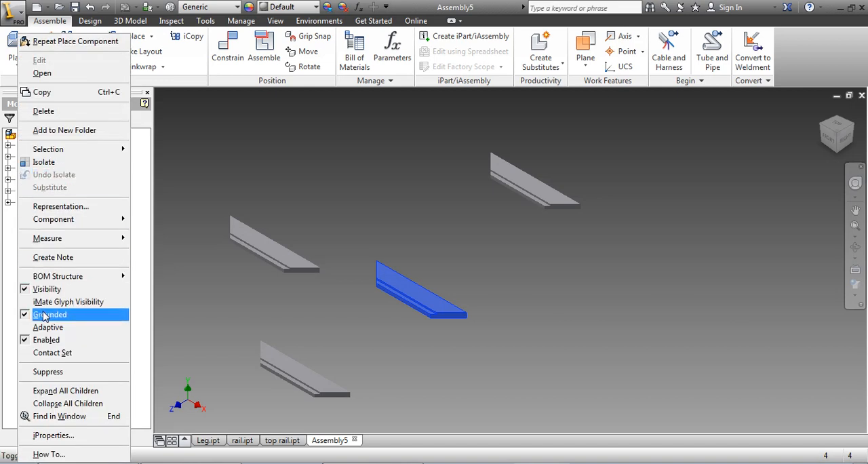
pyautogui.click(51, 314)
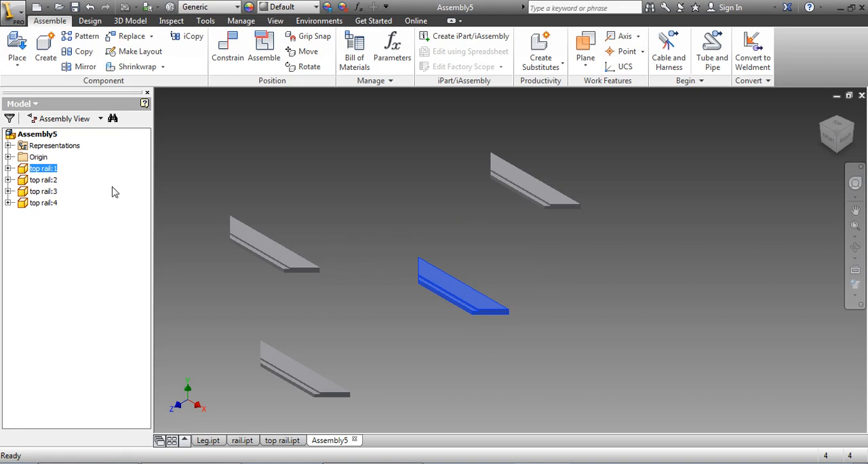
pyautogui.click(7, 169)
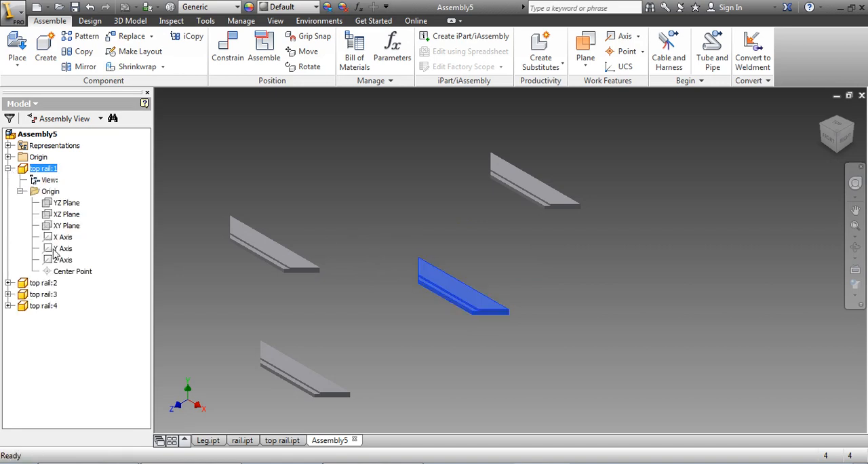
pyautogui.rightClick(43, 168)
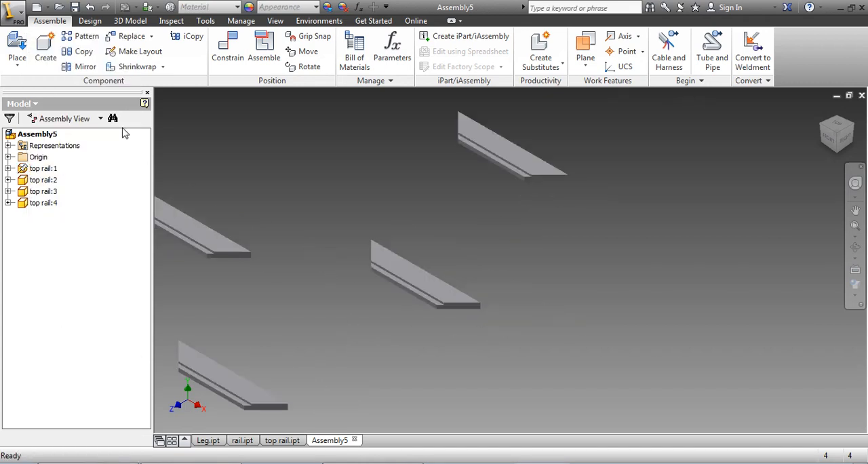
# - Apply a flush Mate constraint between faces of two top rails
pyautogui.click(227, 44)
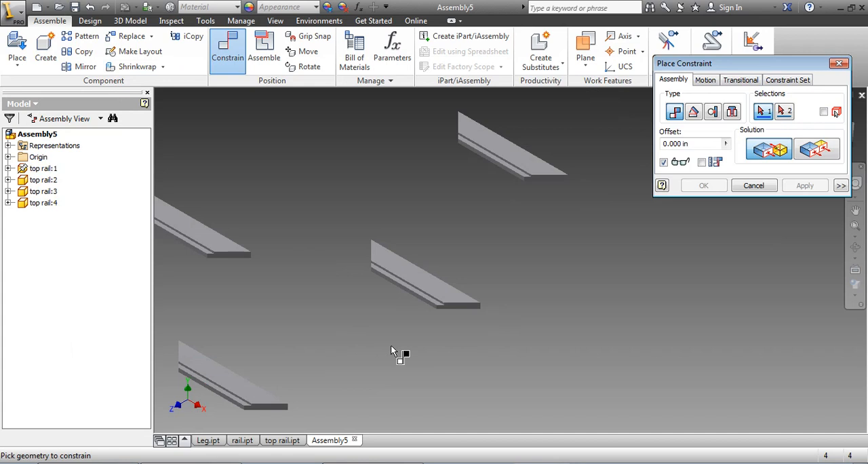
pyautogui.moveTo(631, 182)
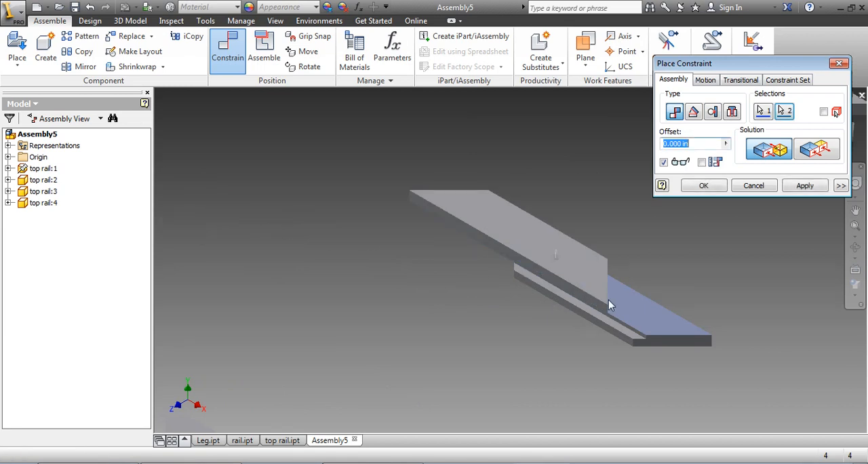
pyautogui.moveTo(758, 224)
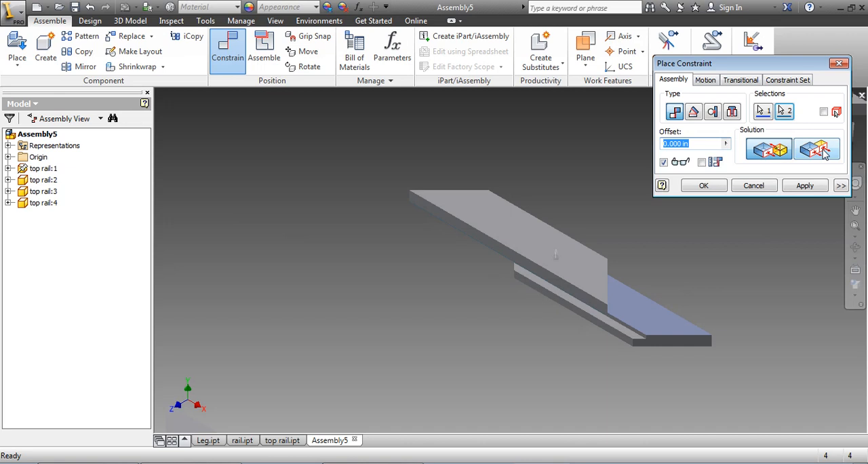
pyautogui.click(805, 186)
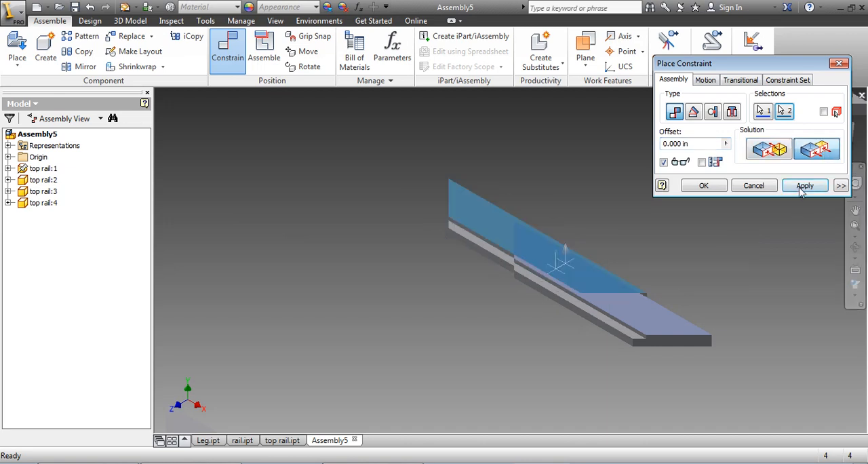
pyautogui.click(805, 186)
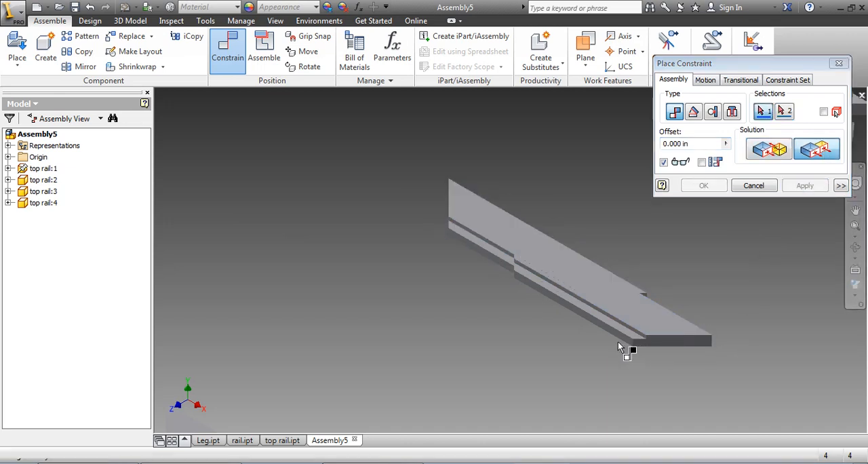
# - Mate the two rails' mitered end faces and orbit to check the corner
pyautogui.click(671, 341)
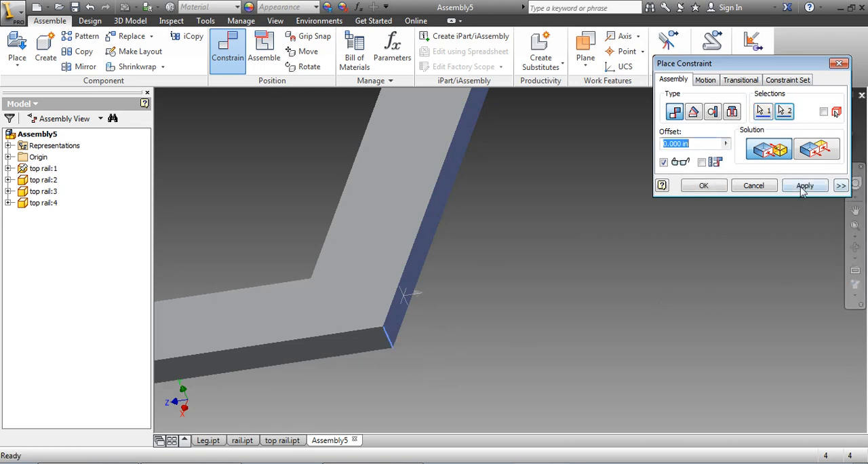
pyautogui.click(806, 185)
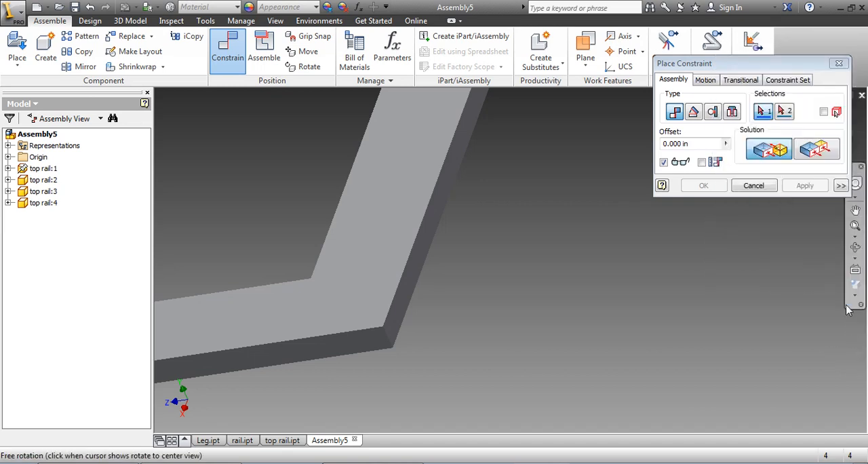
pyautogui.click(855, 285)
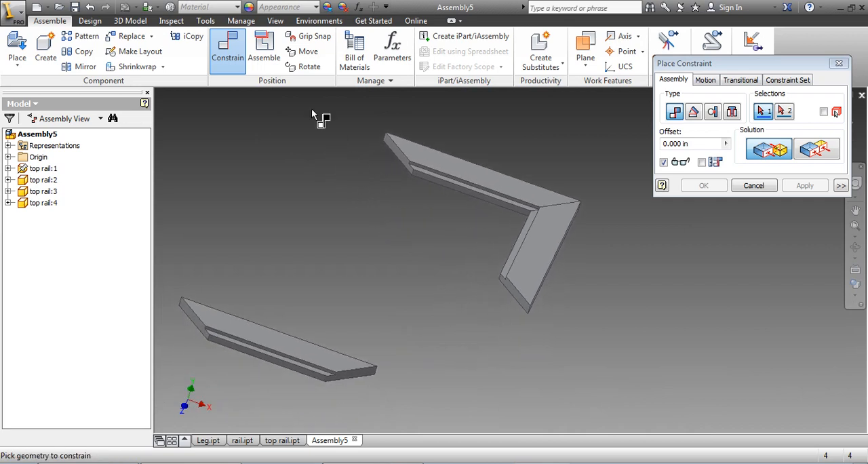
pyautogui.moveTo(512, 291)
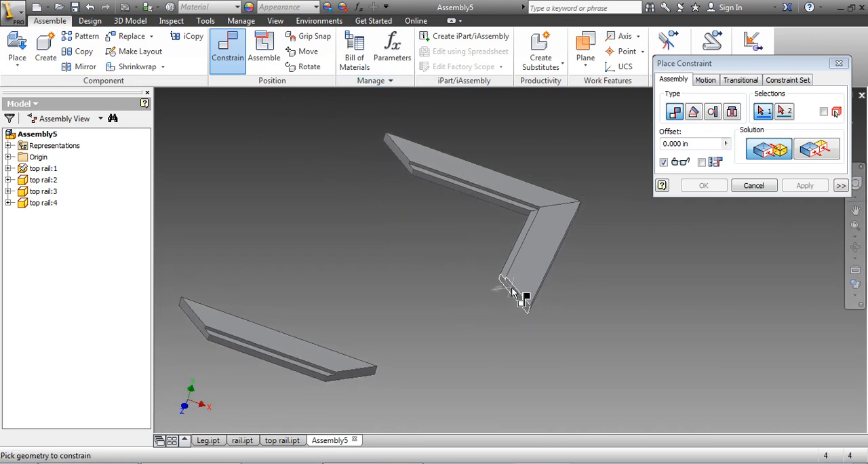
# - Mate the loose rail's end to the L-shaped pair with the Flush solution
pyautogui.click(512, 289)
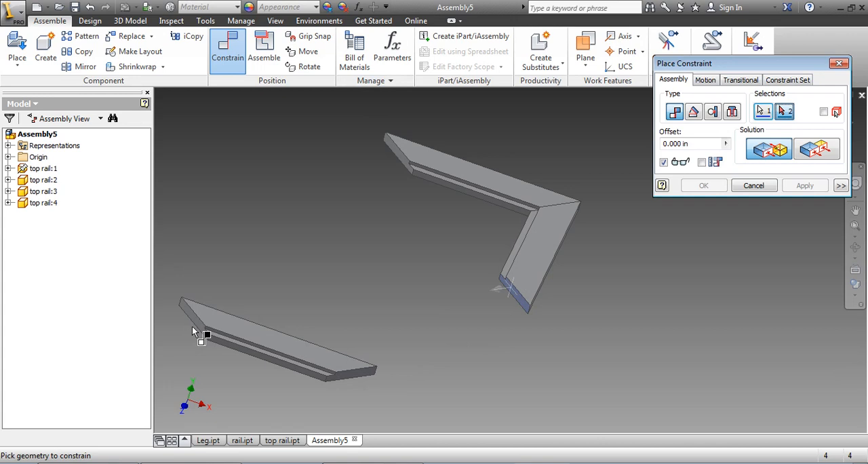
pyautogui.click(805, 186)
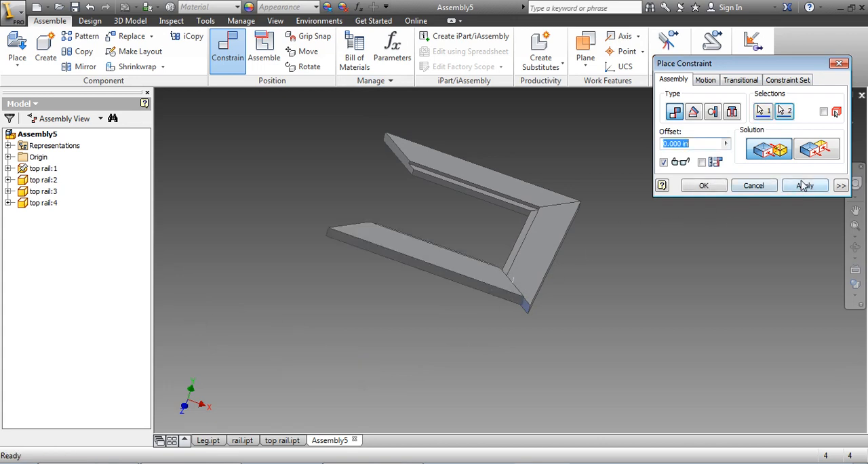
pyautogui.click(806, 186)
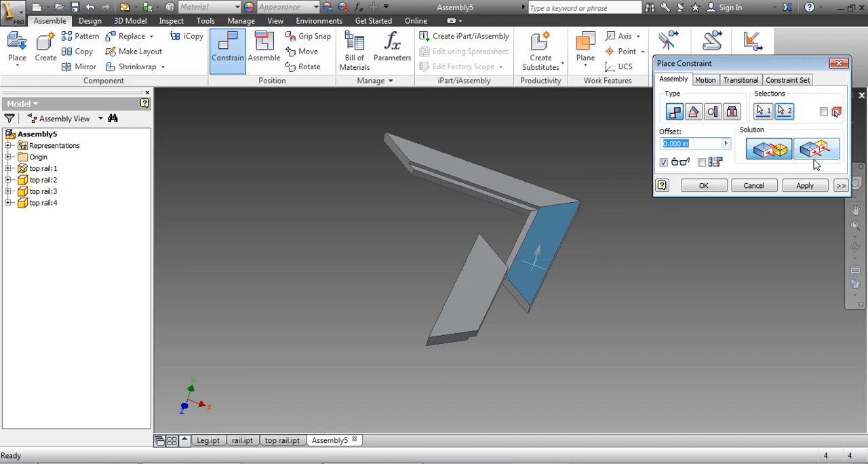
pyautogui.click(817, 149)
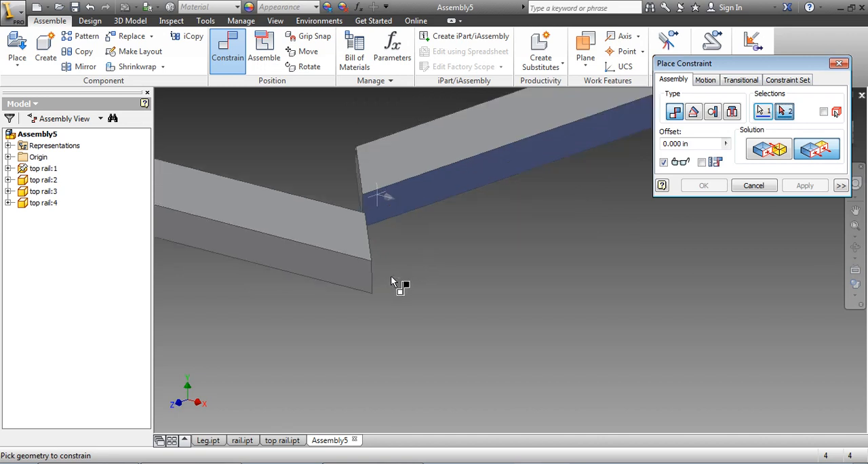
pyautogui.moveTo(407, 298)
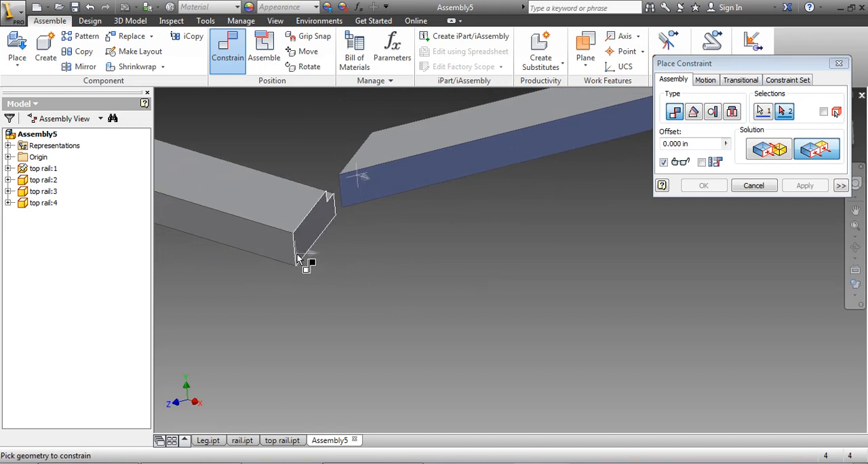
# - Mate the loose rail's mitered end face and constrain its side face
pyautogui.click(308, 244)
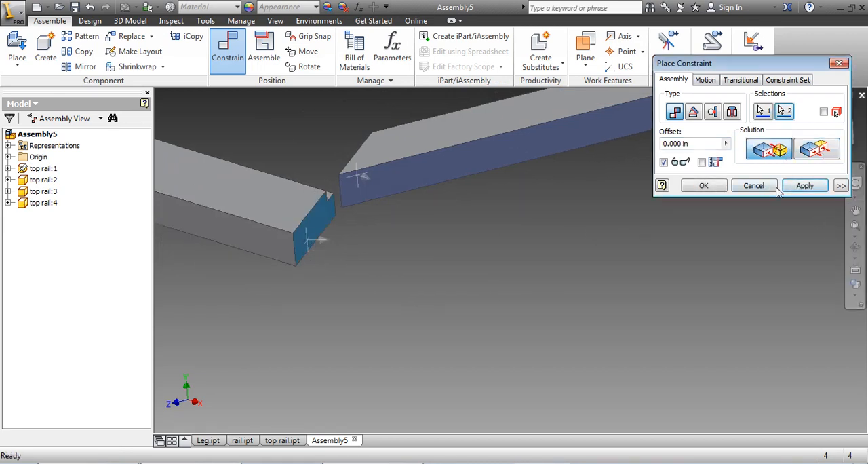
pyautogui.click(753, 185)
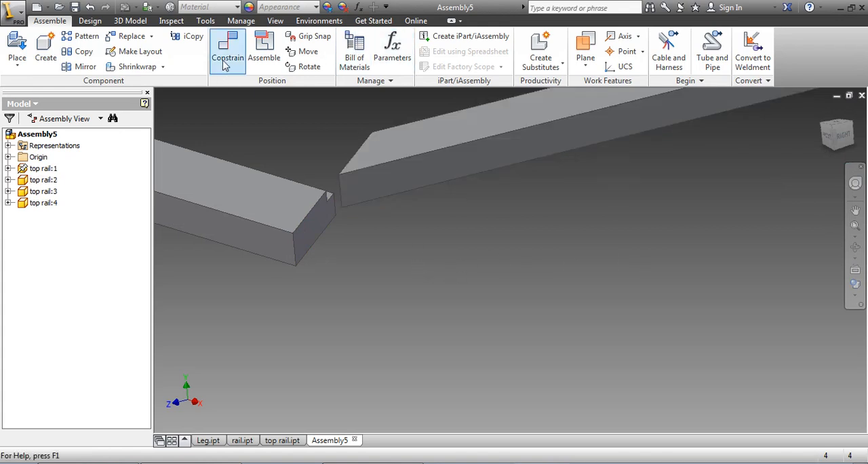
pyautogui.click(228, 51)
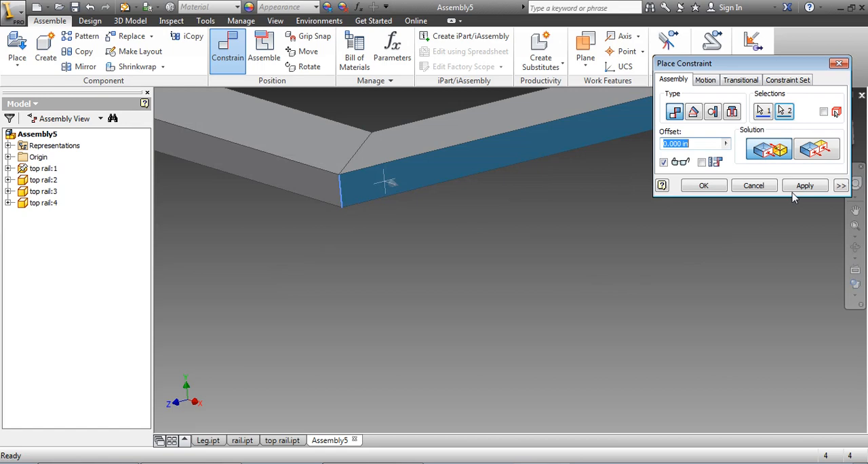
pyautogui.click(805, 185)
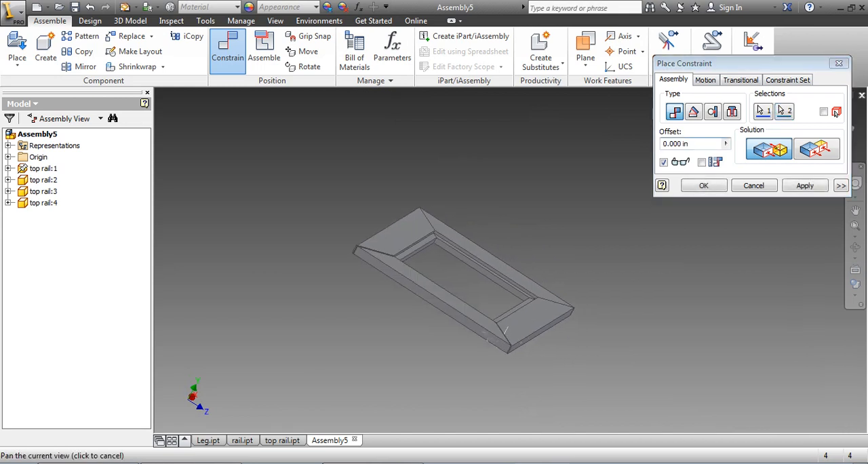
# - Flush-constrain the last rail's face to its neighbour, then pick its end edge
pyautogui.moveTo(461, 278); pyautogui.dragTo(394, 251)
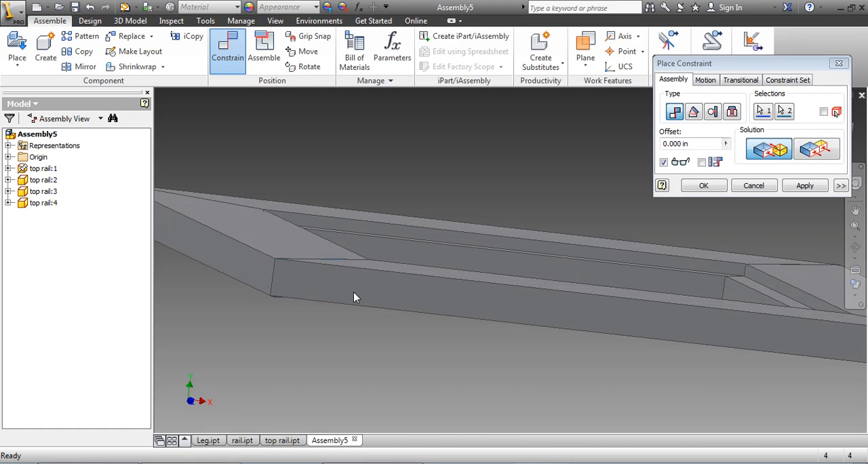
pyautogui.click(353, 256)
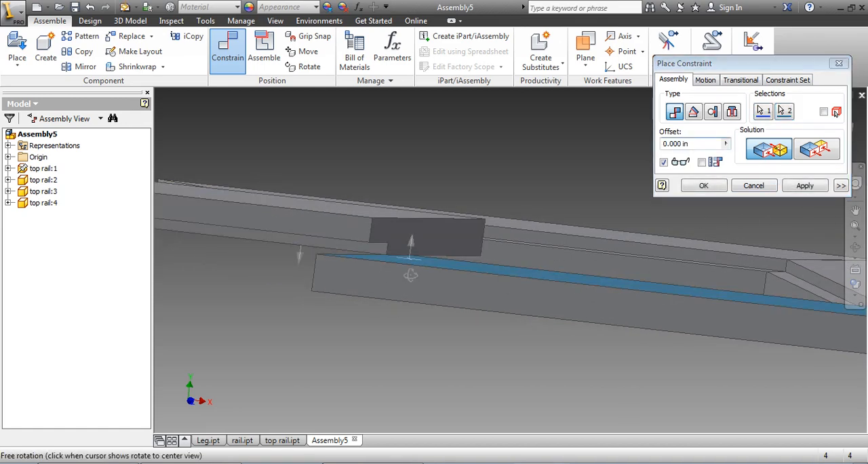
pyautogui.click(806, 185)
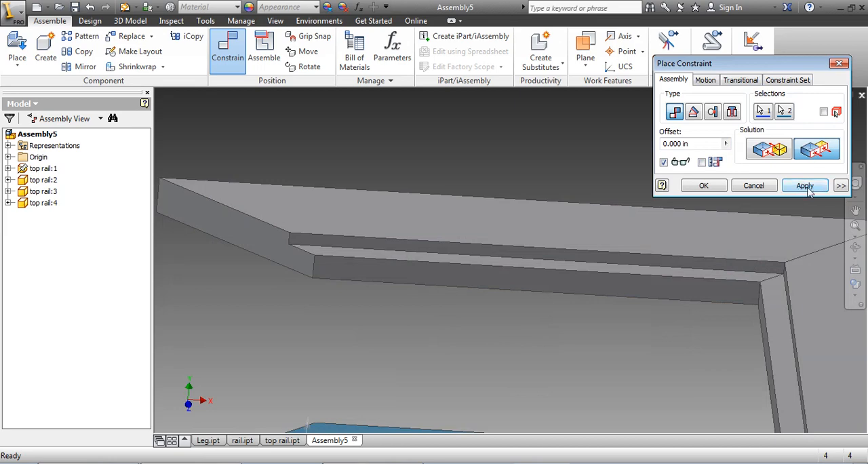
pyautogui.click(804, 185)
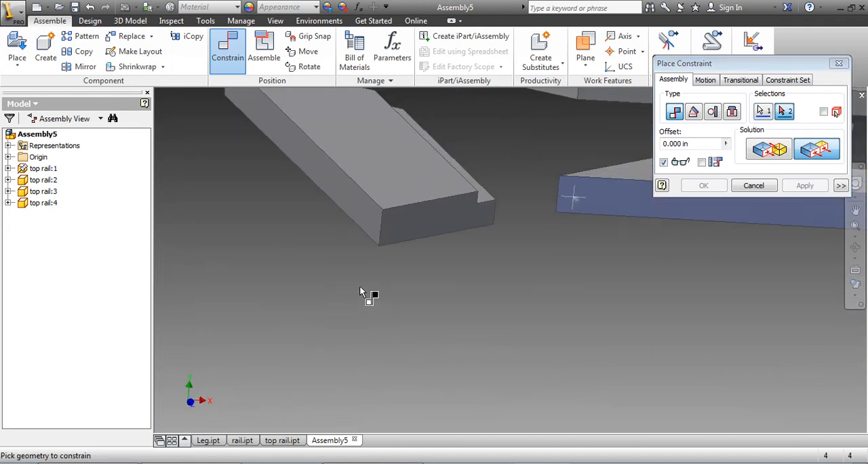
pyautogui.moveTo(451, 284)
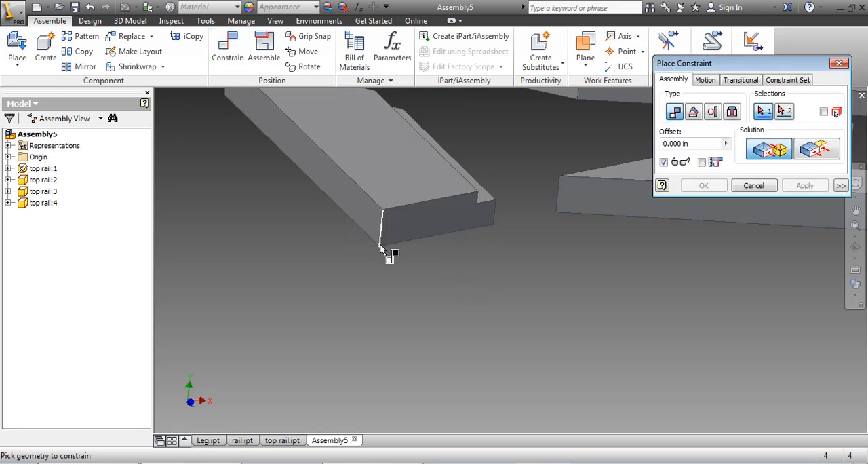
pyautogui.click(600, 197)
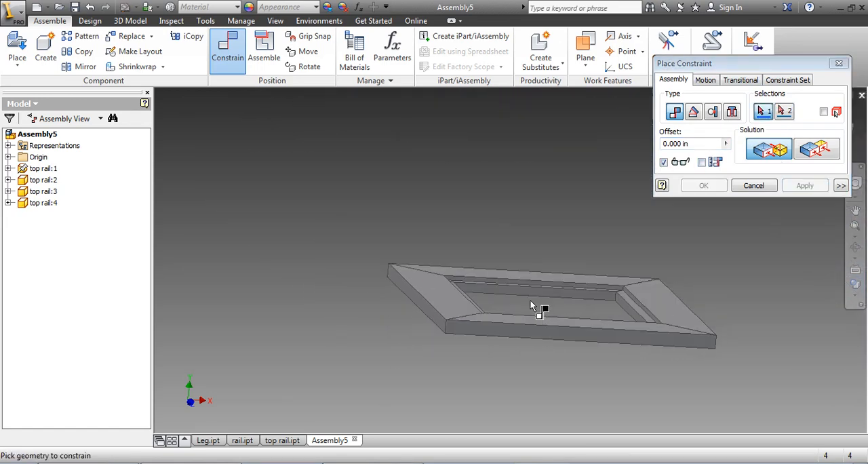
pyautogui.moveTo(535, 309); pyautogui.dragTo(434, 302)
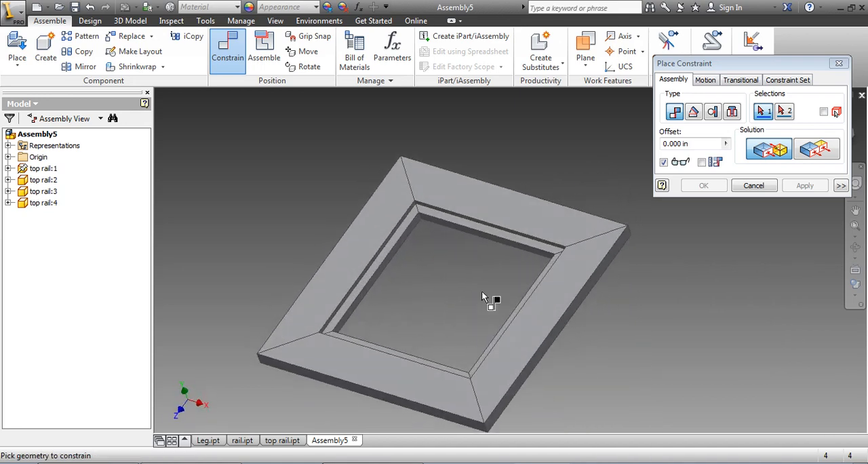
pyautogui.moveTo(278, 204)
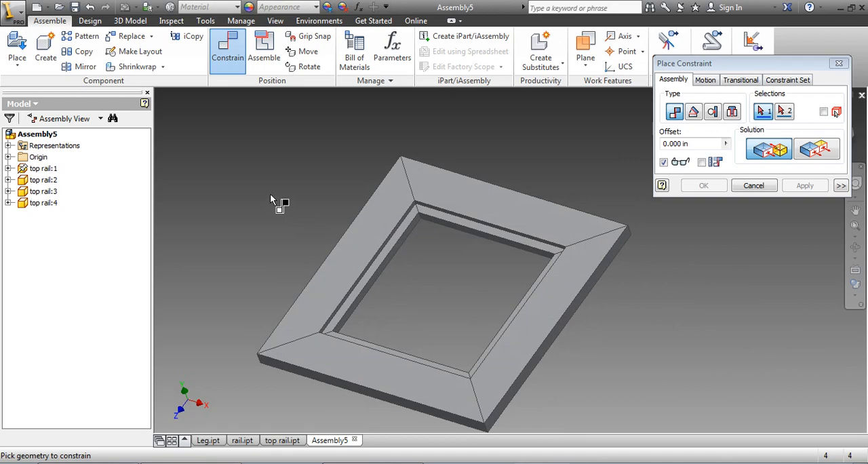